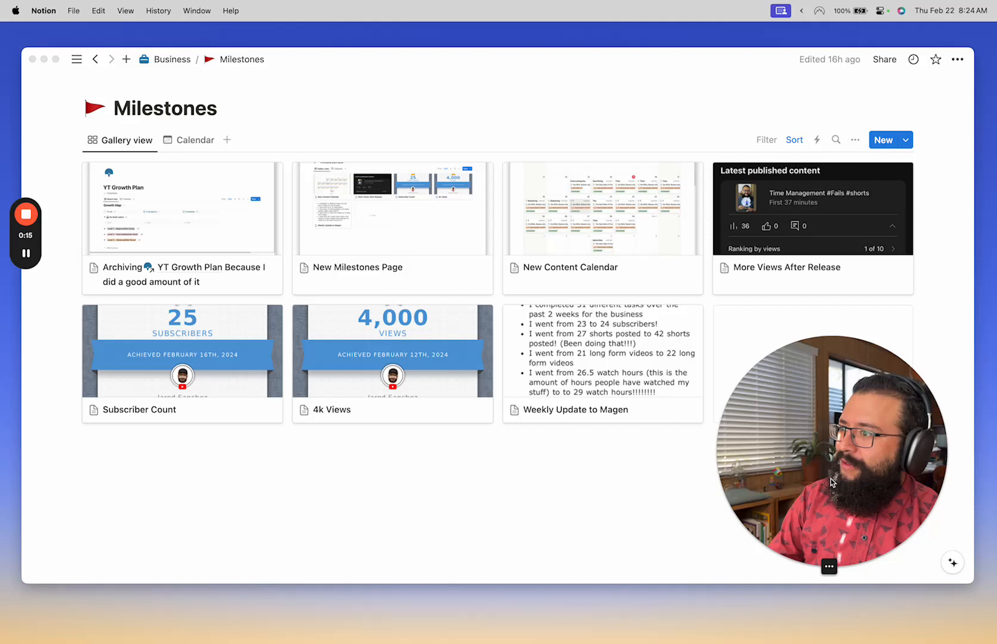
mouse_move(498, 396)
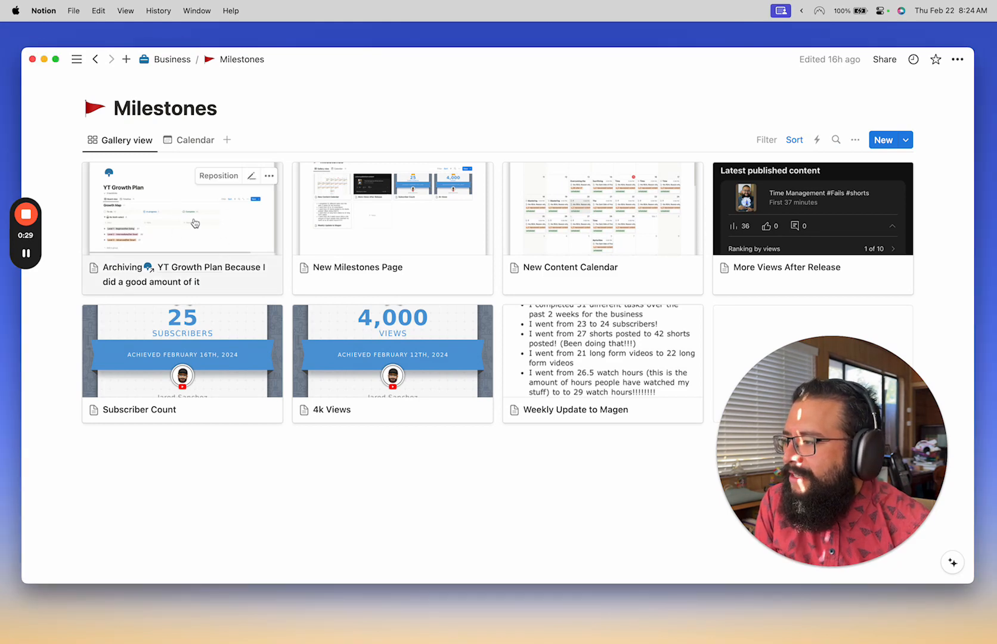
- Preview the 'Archiving YT Growth Plan' milestone, then the February 17, 2024 entry showing YouTube Studio analytics
click(182, 210)
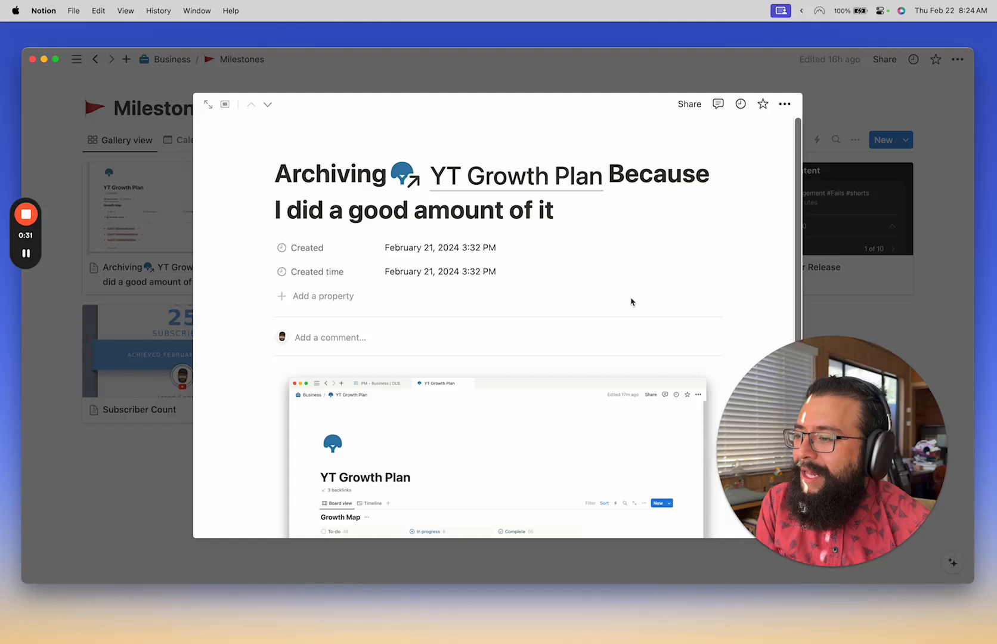
scroll(down, 3)
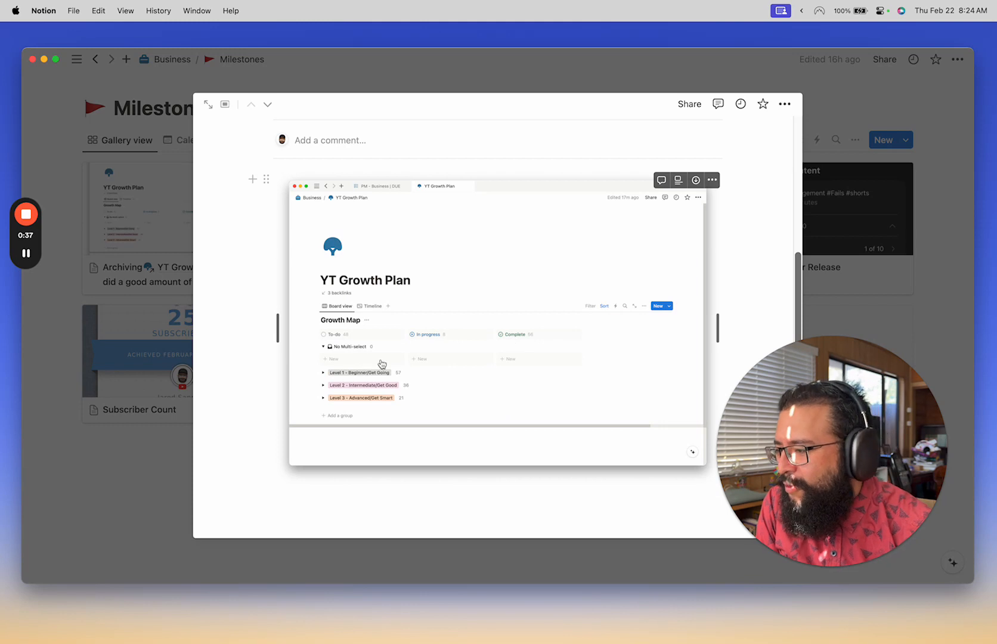
mouse_move(165, 507)
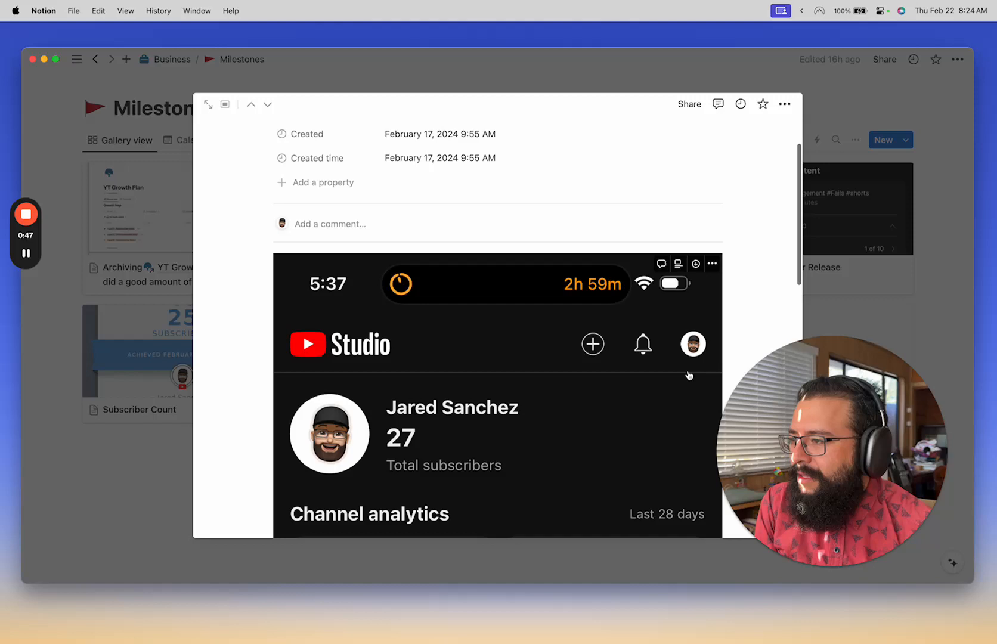
scroll(down, 3)
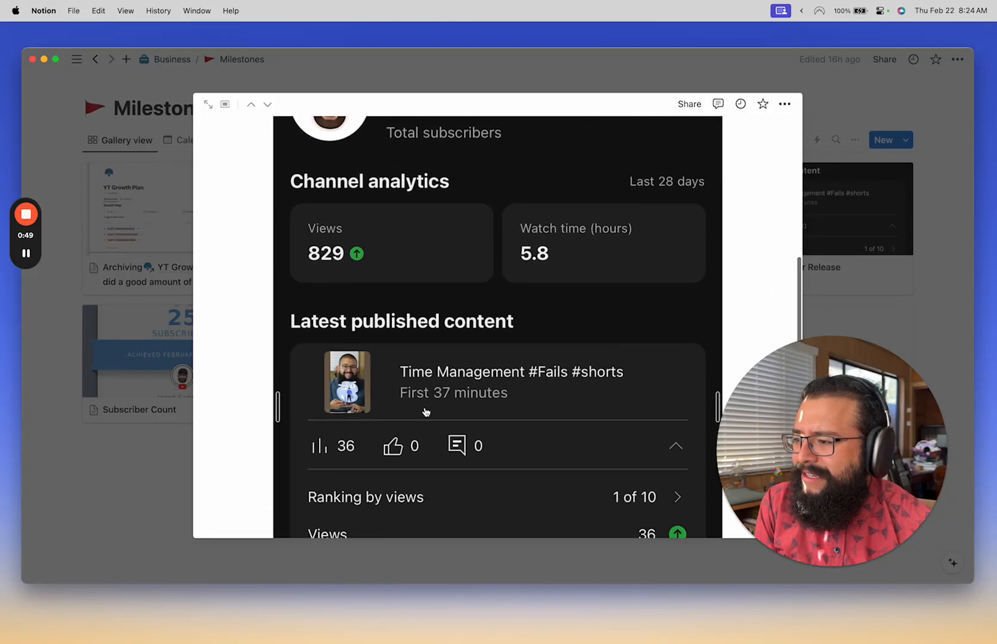